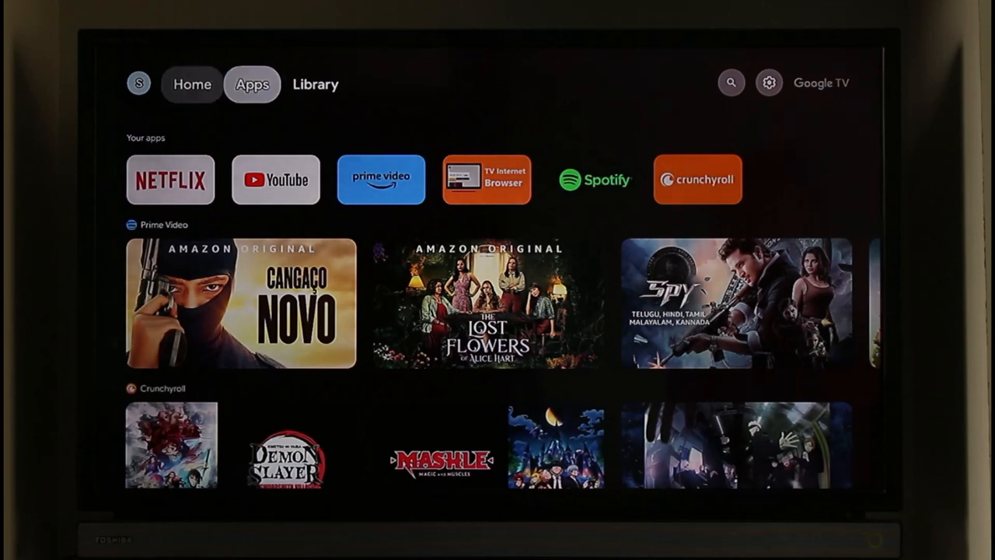
- Navigate from the home feed through Settings and System to the About page listing Factory reset
{"action": "left_click", "coordinate": [314, 84]}
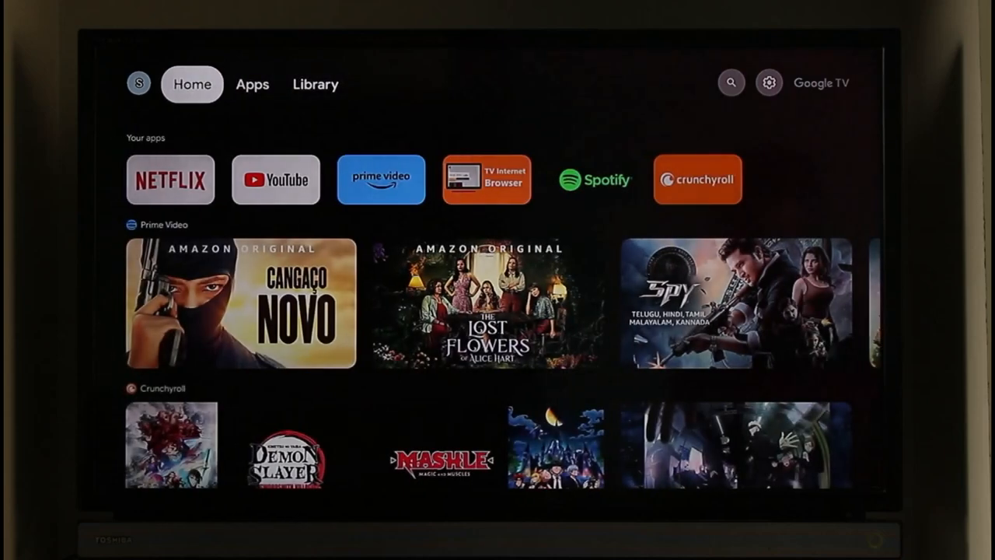
{"action": "left_click", "coordinate": [314, 84]}
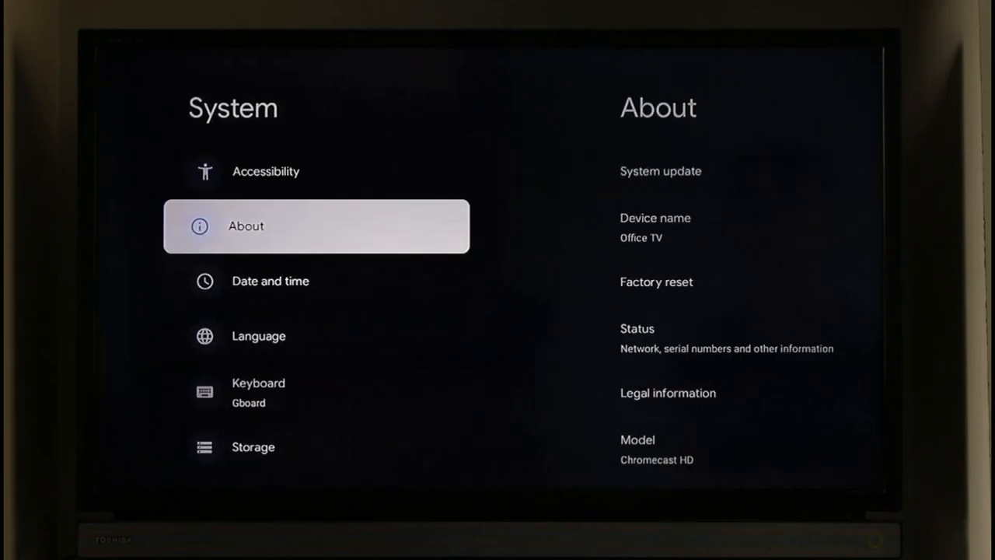
{"action": "left_click", "coordinate": [246, 227]}
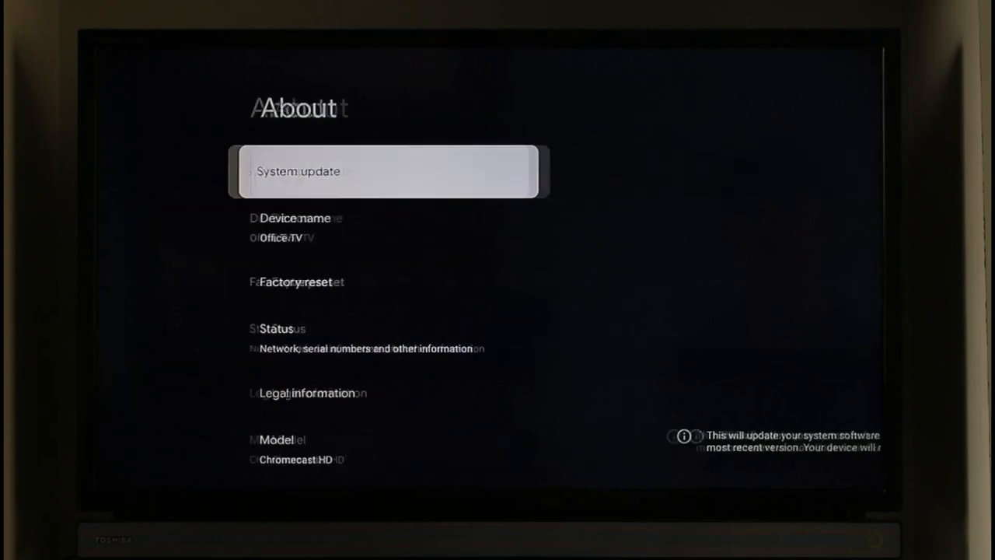